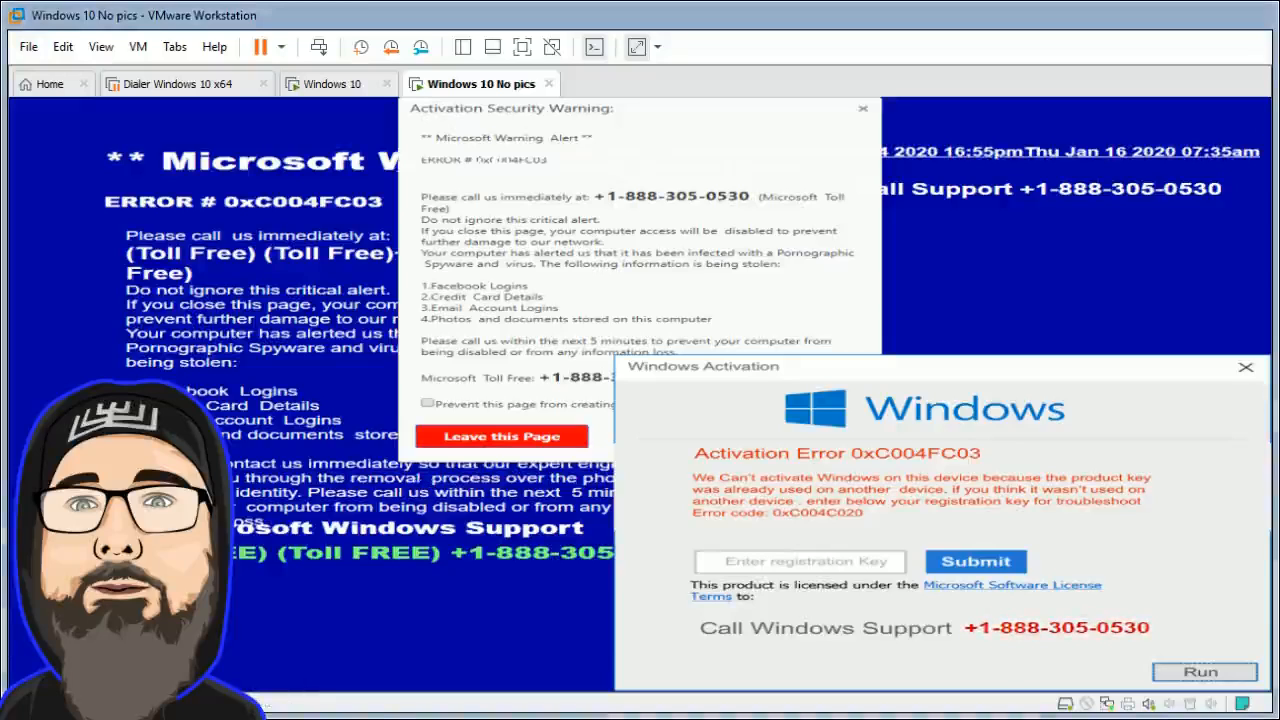
# - Navigate the guest browser to the LogMeIn Establish Support Connection page
pyautogui.click(1200, 672)
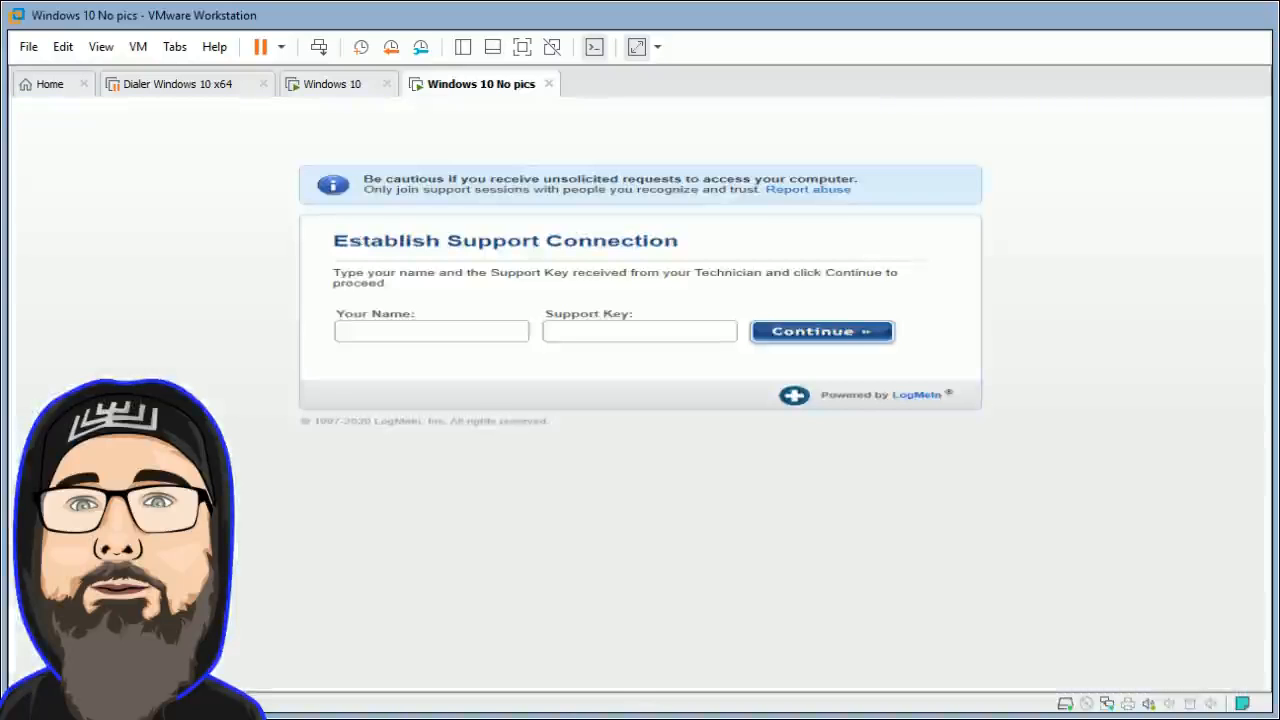
pyautogui.click(432, 332)
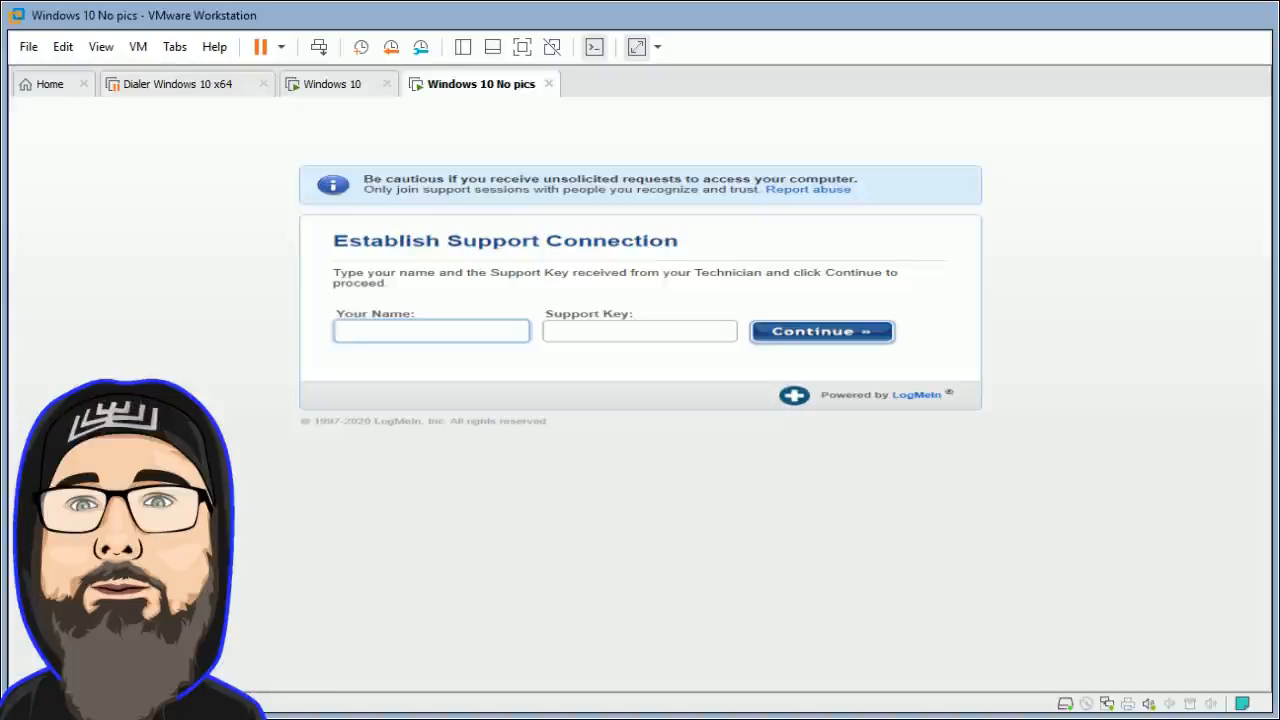
pyautogui.click(432, 332)
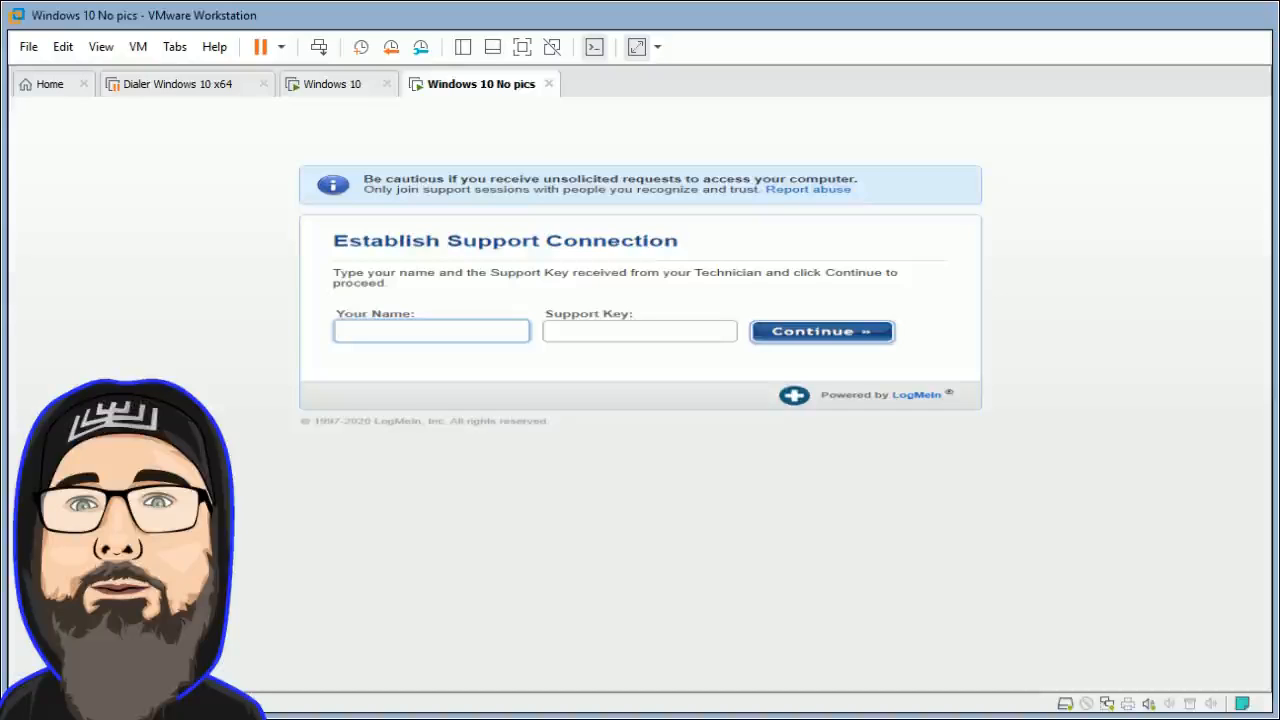
pyautogui.click(432, 332)
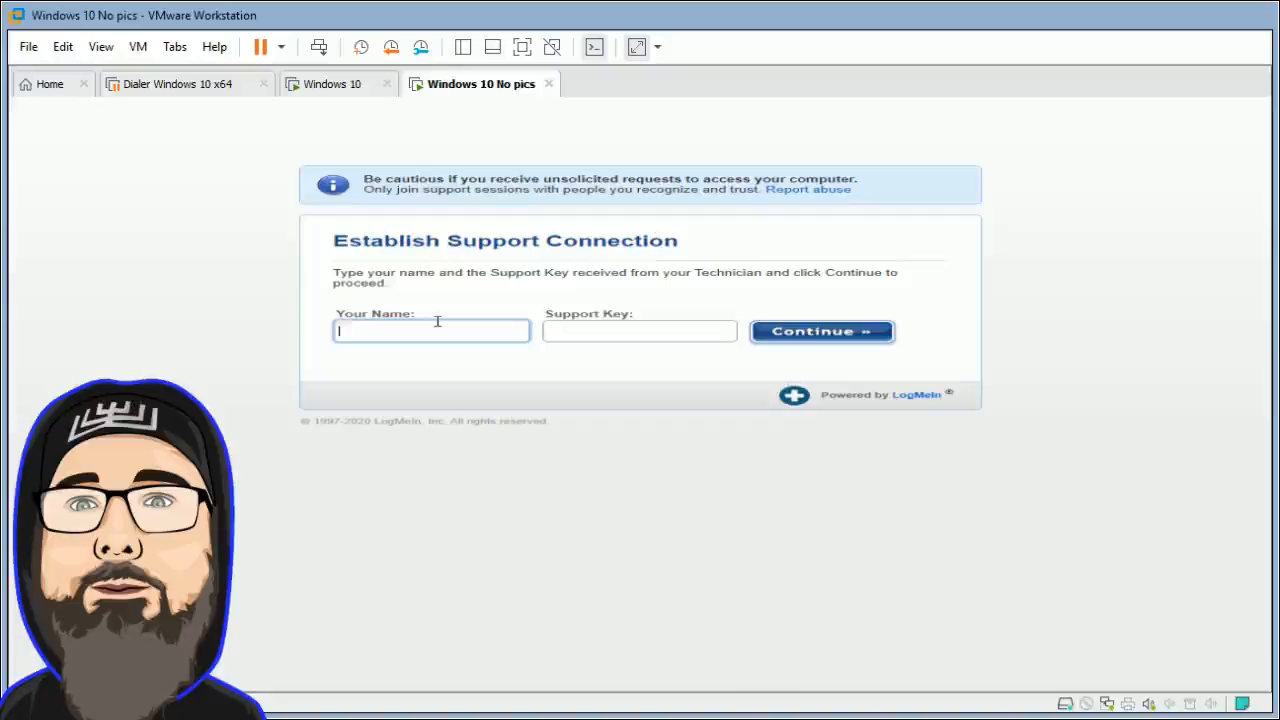
# - Enter the name 'Jimmy Foffa' in the Your Name field and move to the Support Key field
pyautogui.write('J')
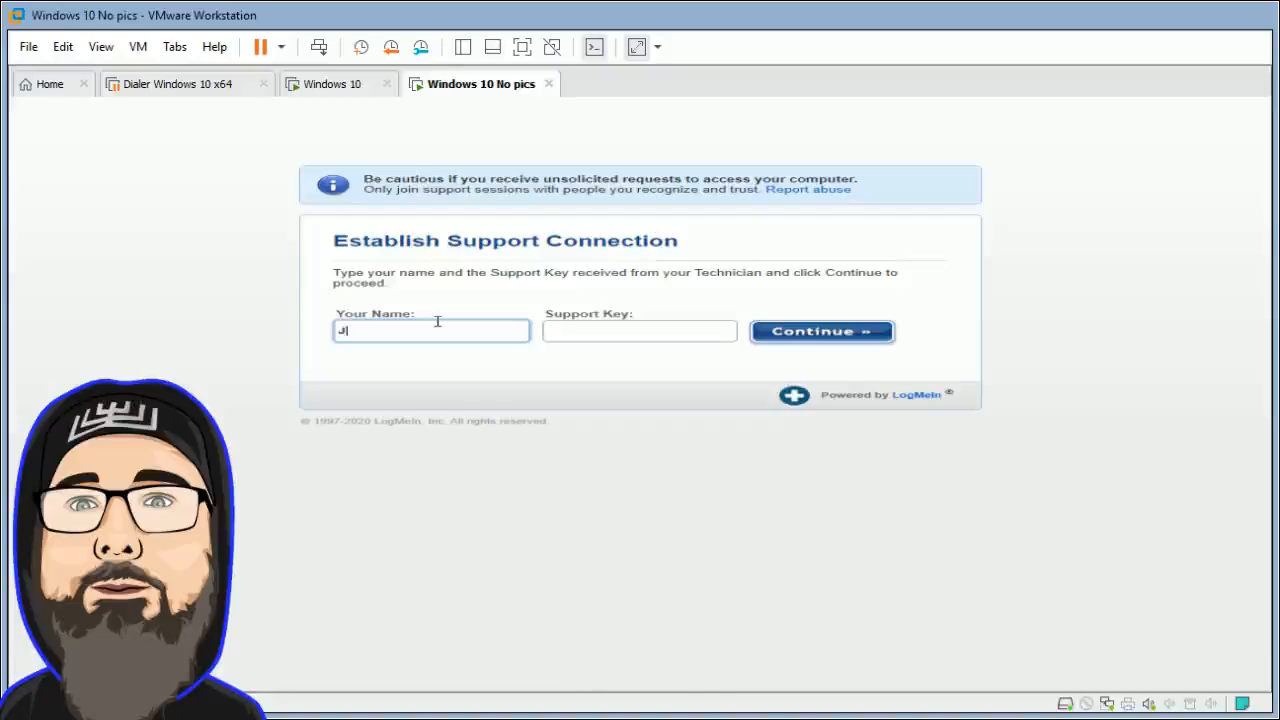
pyautogui.write('immy')
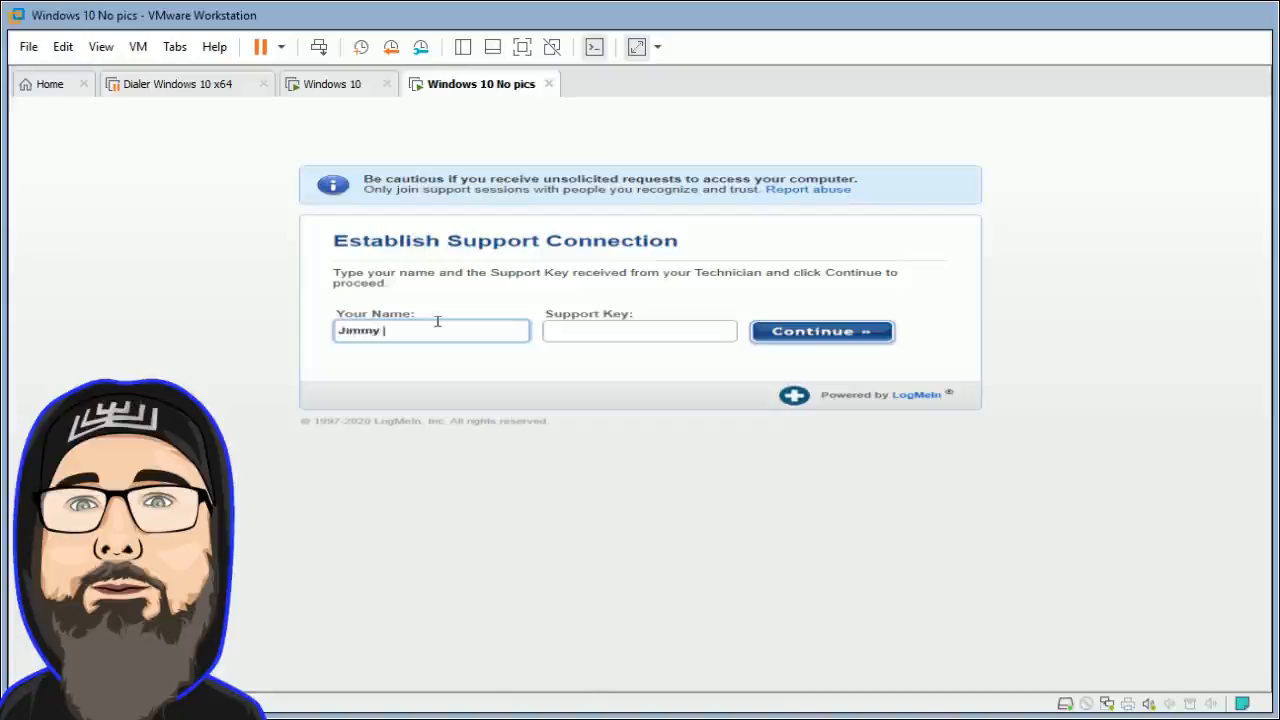
pyautogui.write('F')
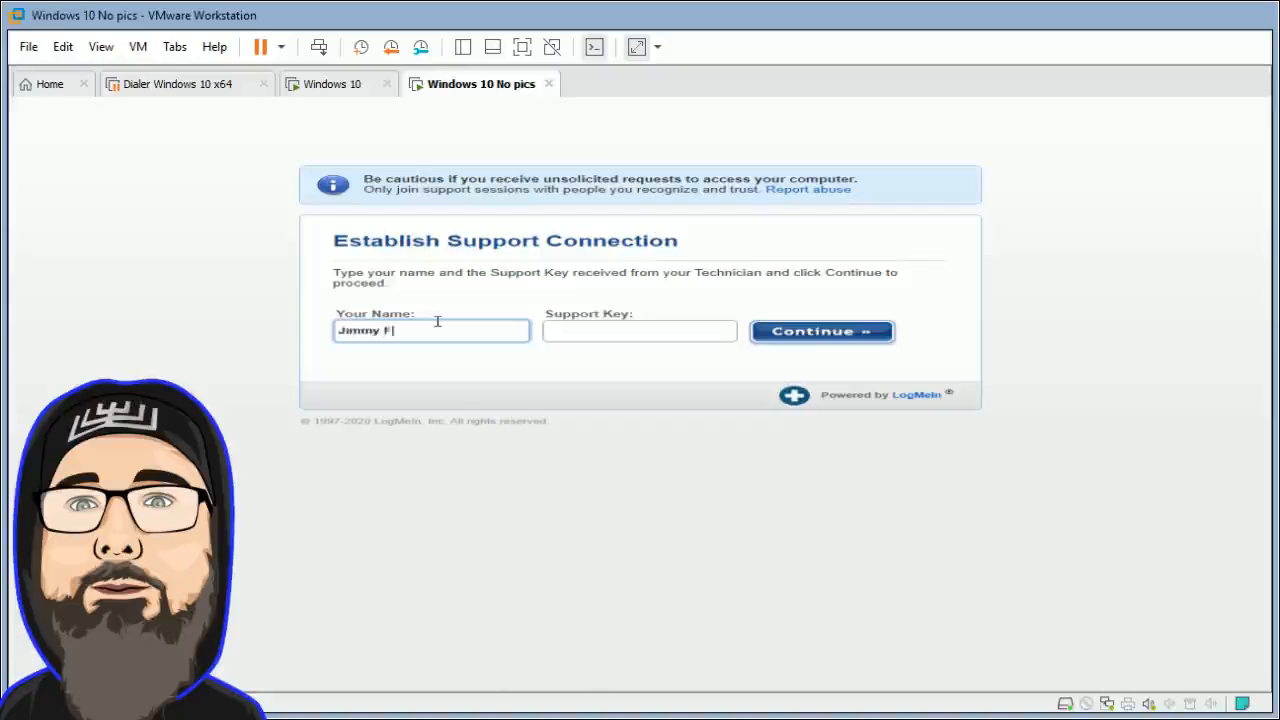
pyautogui.write('offa')
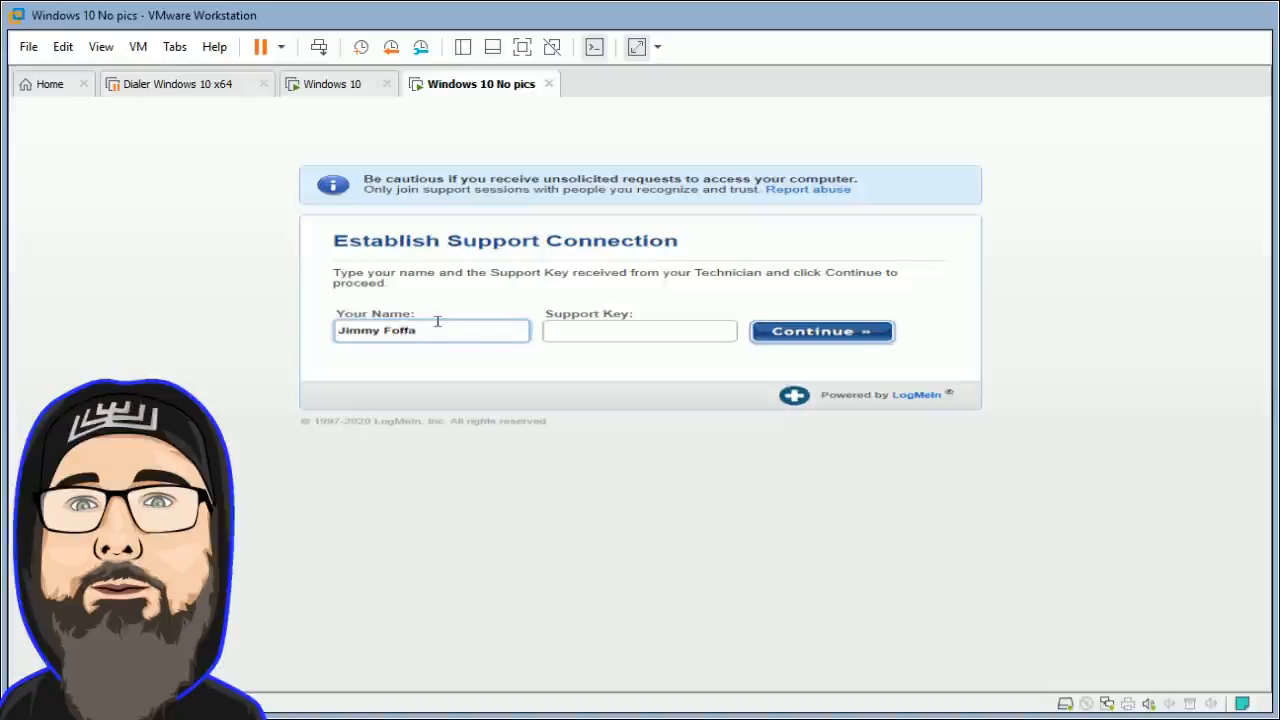
pyautogui.click(640, 330)
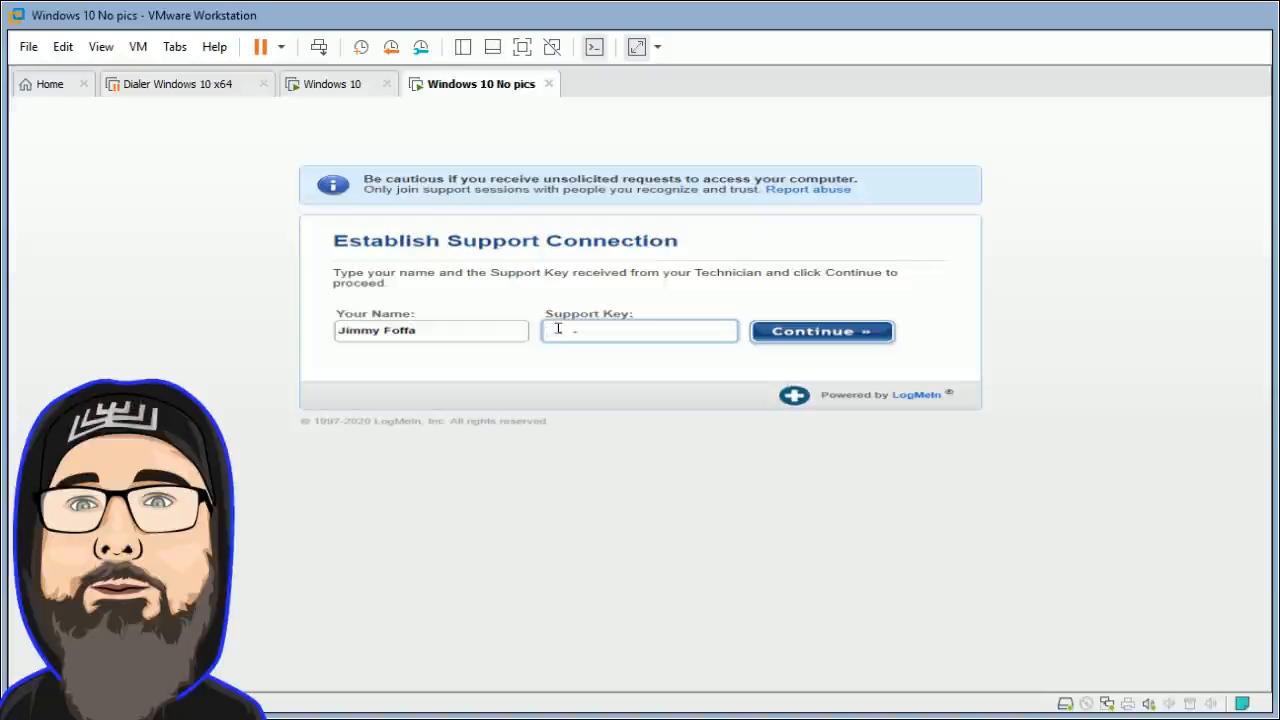
pyautogui.write('7')
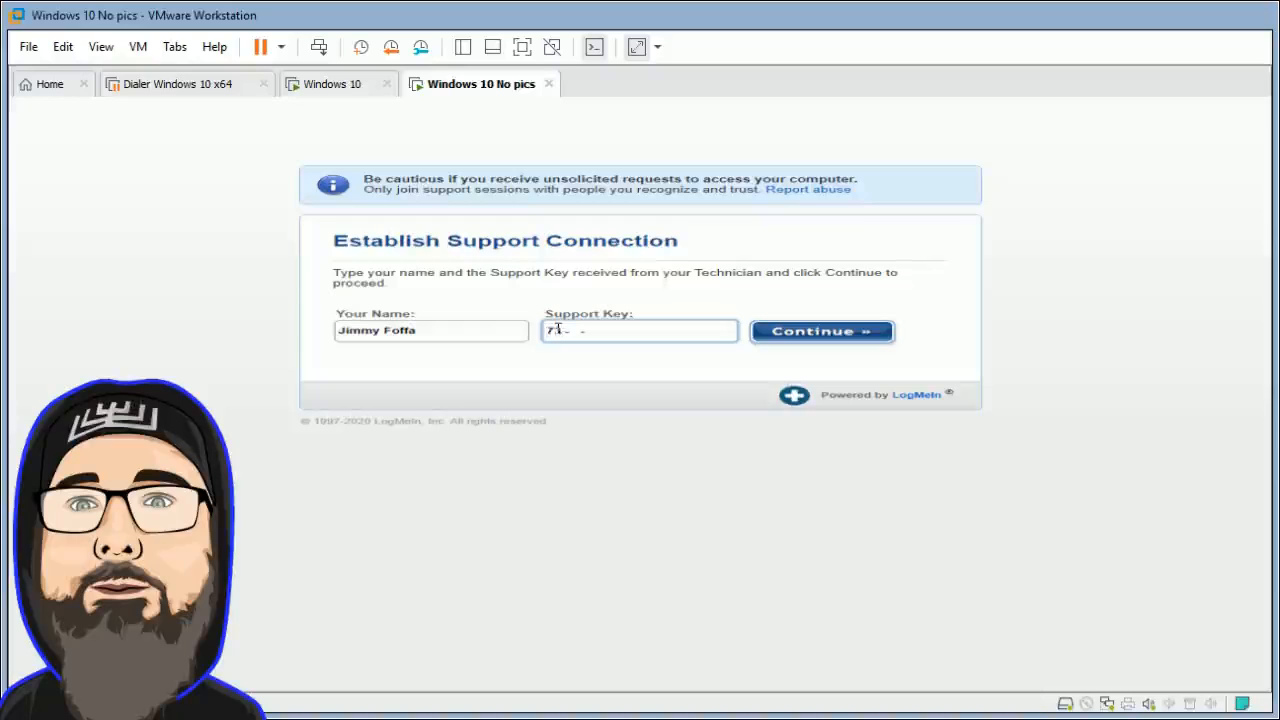
pyautogui.write('15')
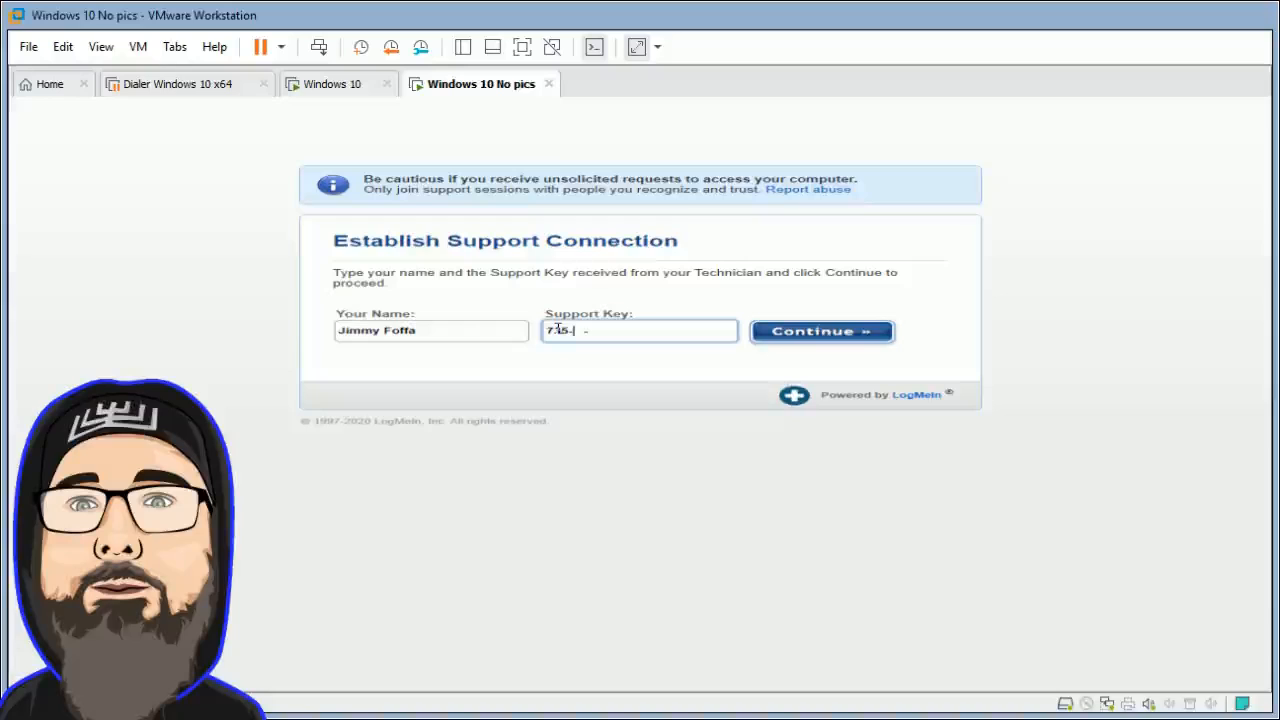
pyautogui.write('984-')
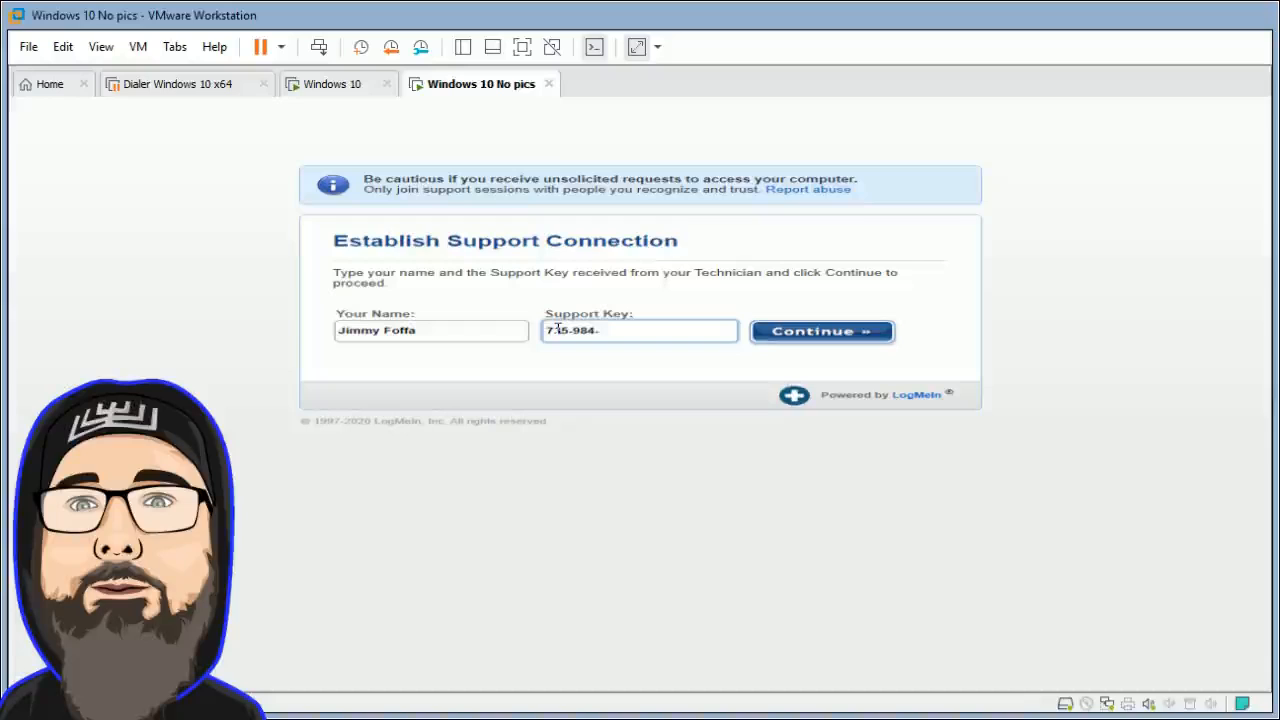
pyautogui.write('24')
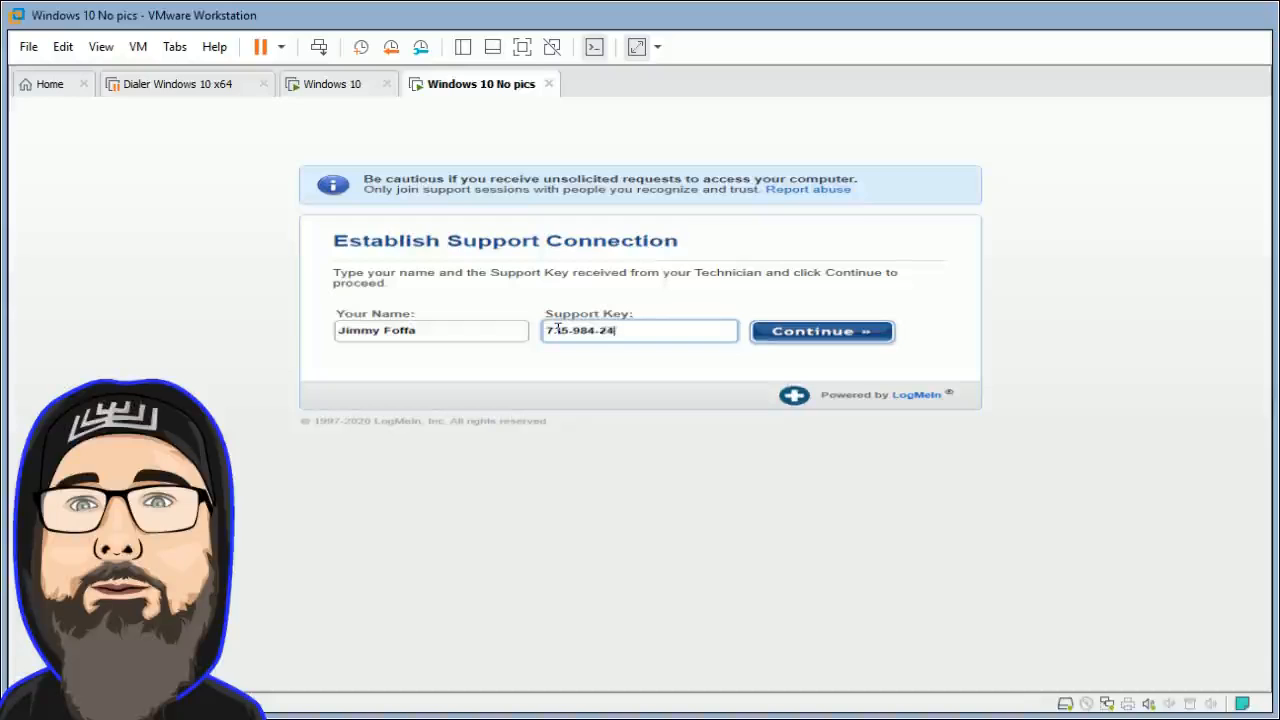
pyautogui.write('6')
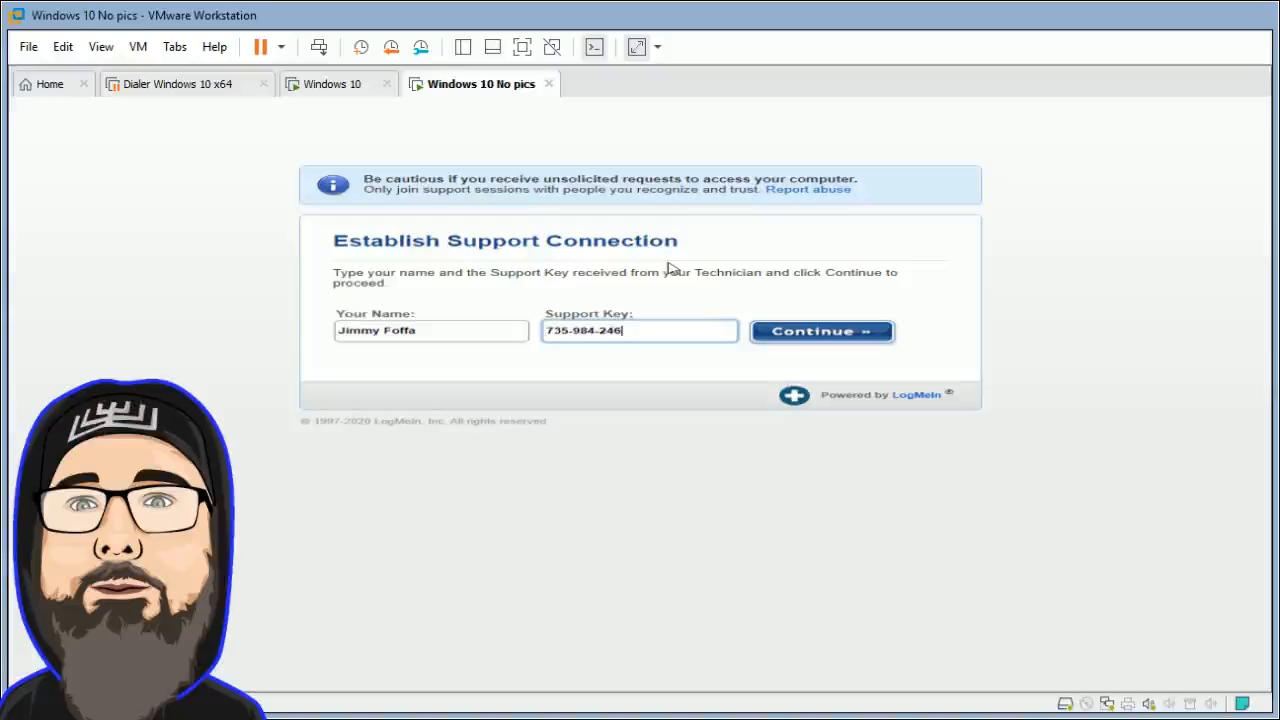
pyautogui.moveTo(722, 296)
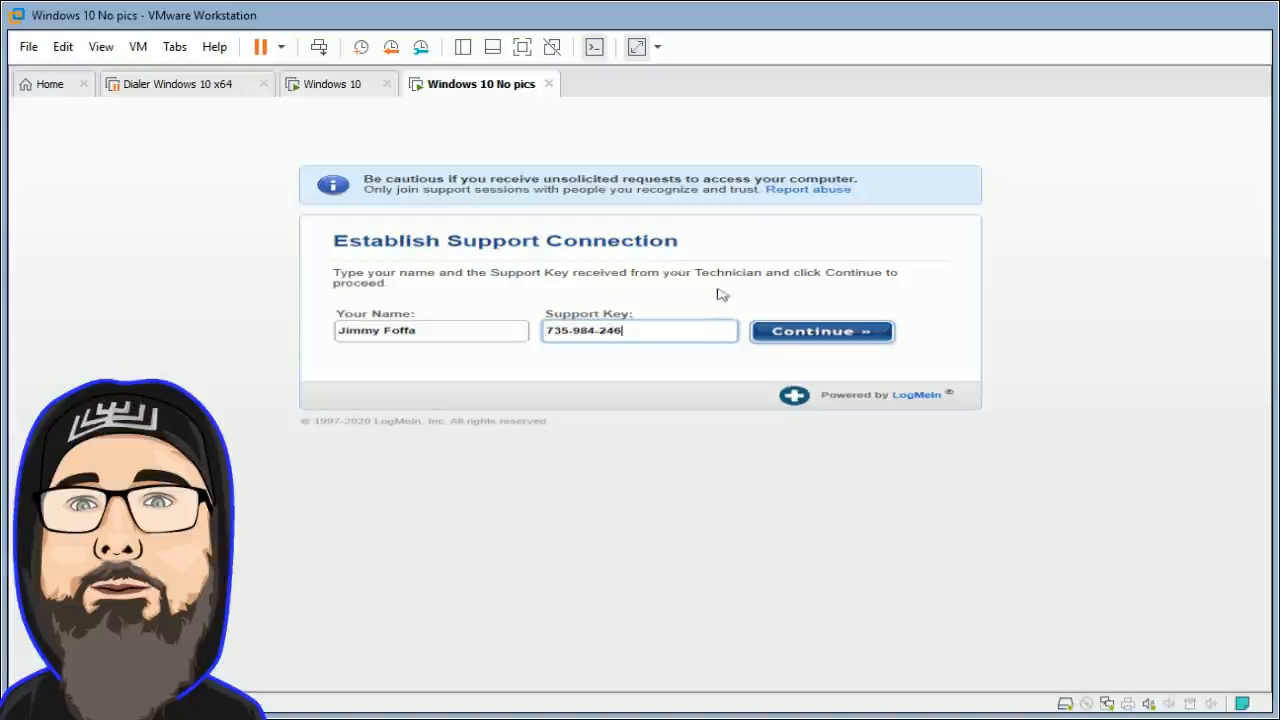
pyautogui.moveTo(796, 344)
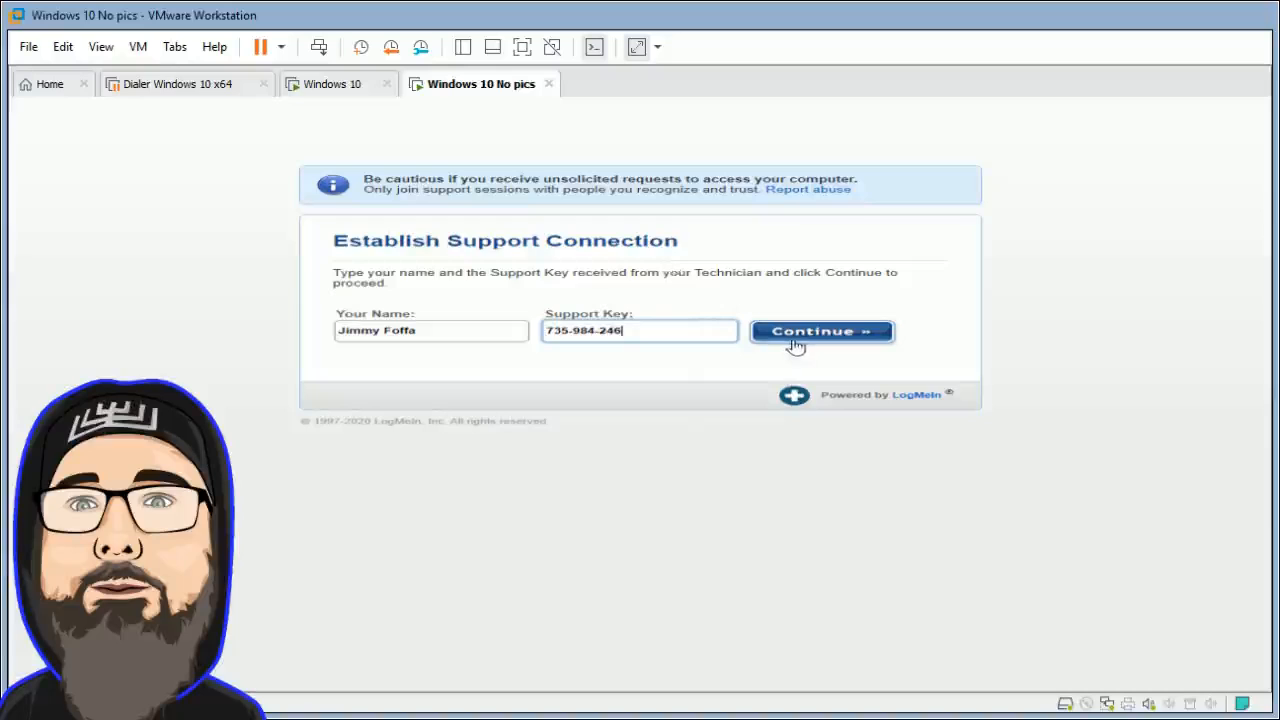
pyautogui.click(820, 332)
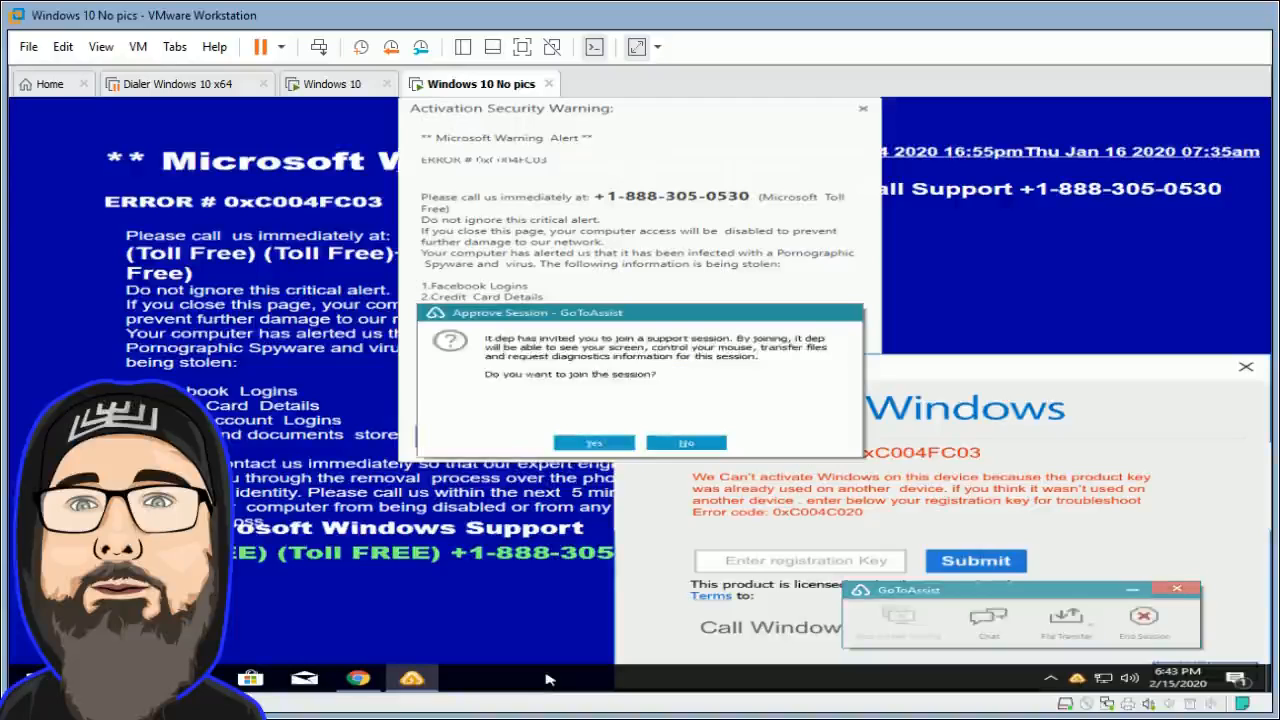
pyautogui.moveTo(688, 430)
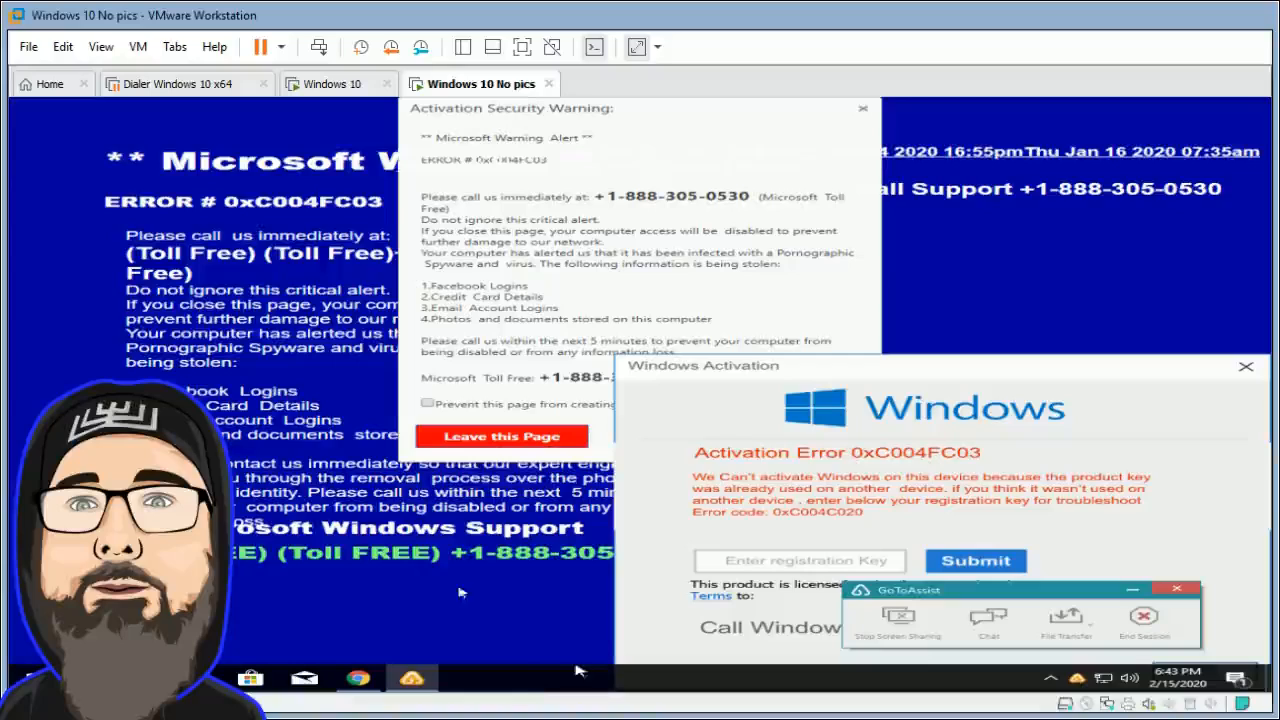
pyautogui.moveTo(540, 684)
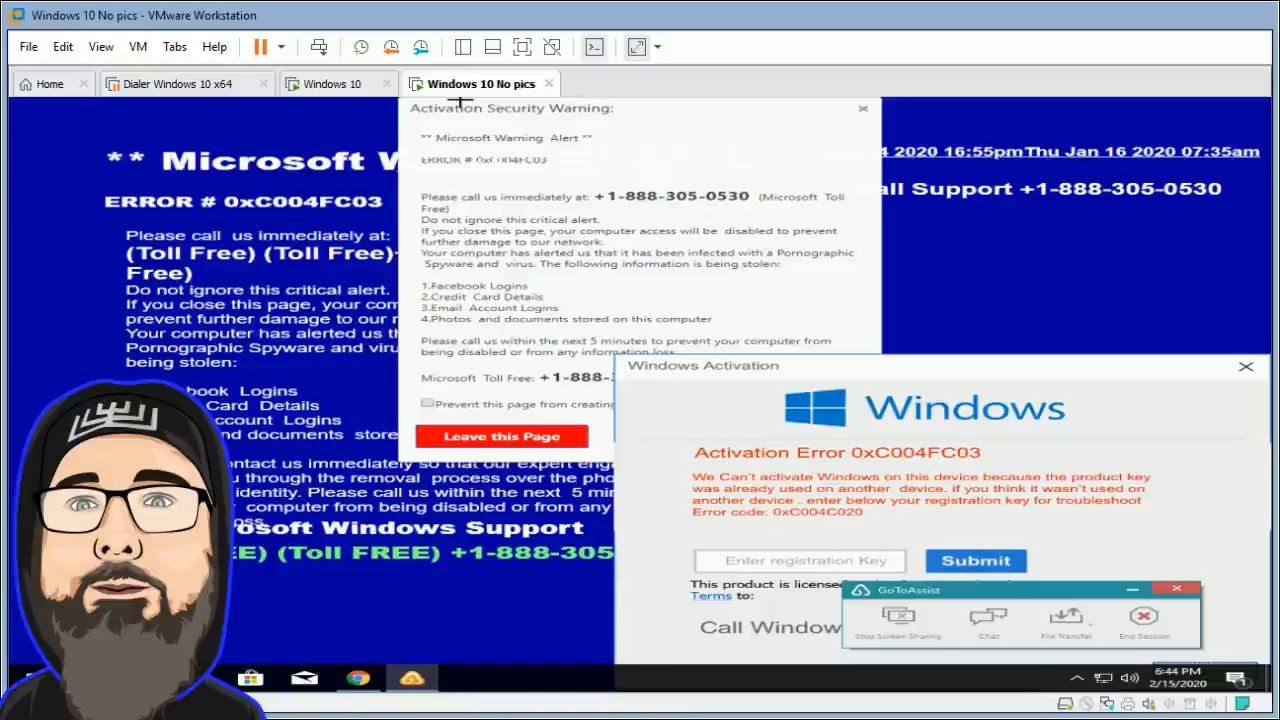
pyautogui.moveTo(712, 100)
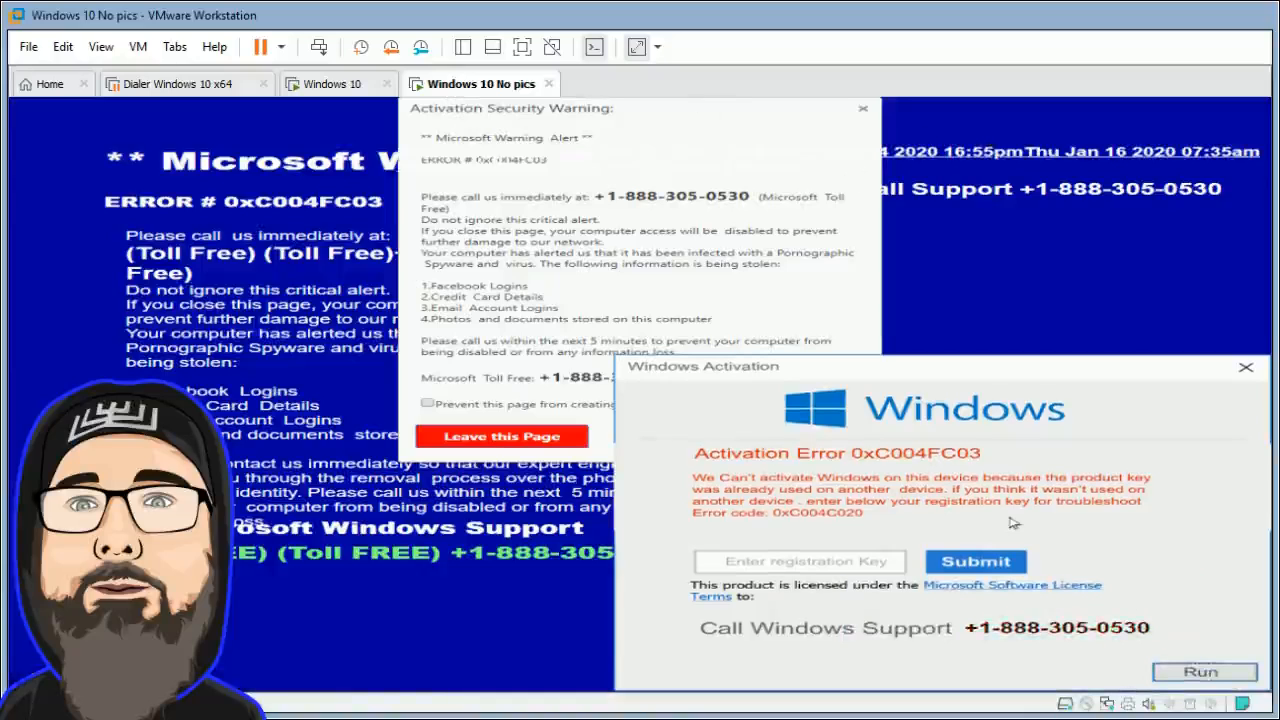
pyautogui.moveTo(688, 108)
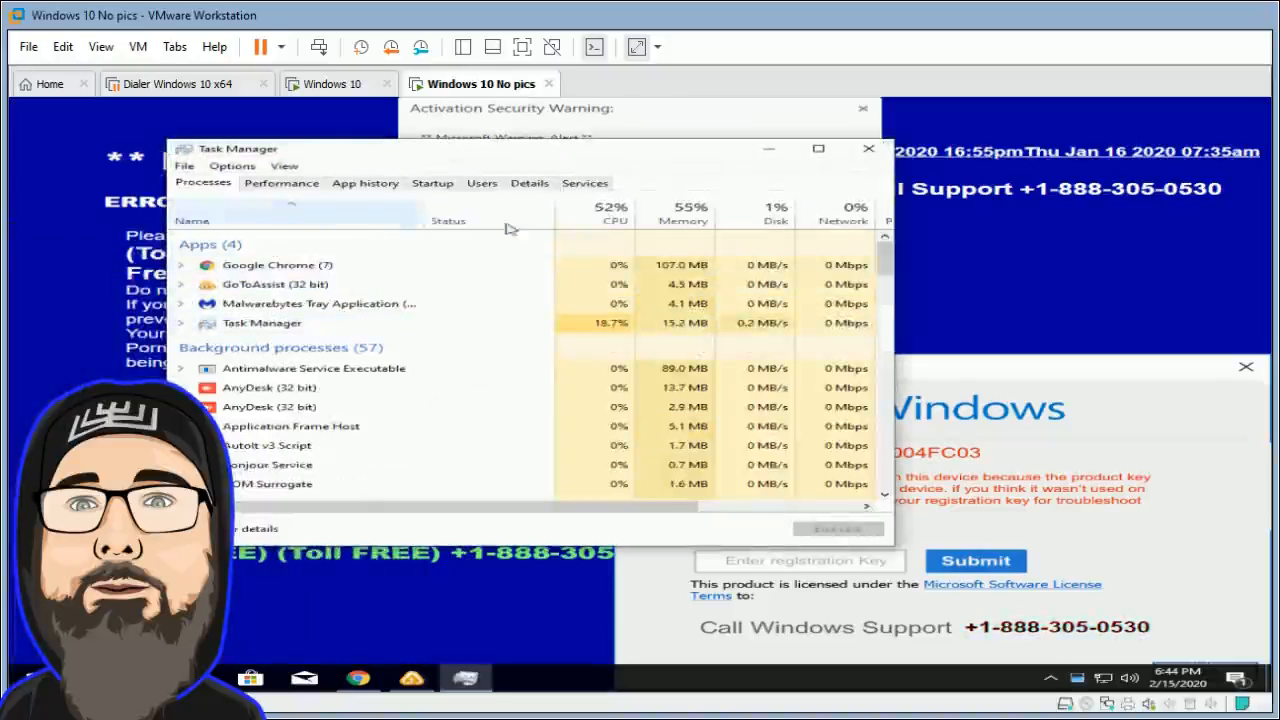
# - From Task Manager's Details list, end explorer.exe and confirm End process so the taskbar disappears
pyautogui.click(528, 184)
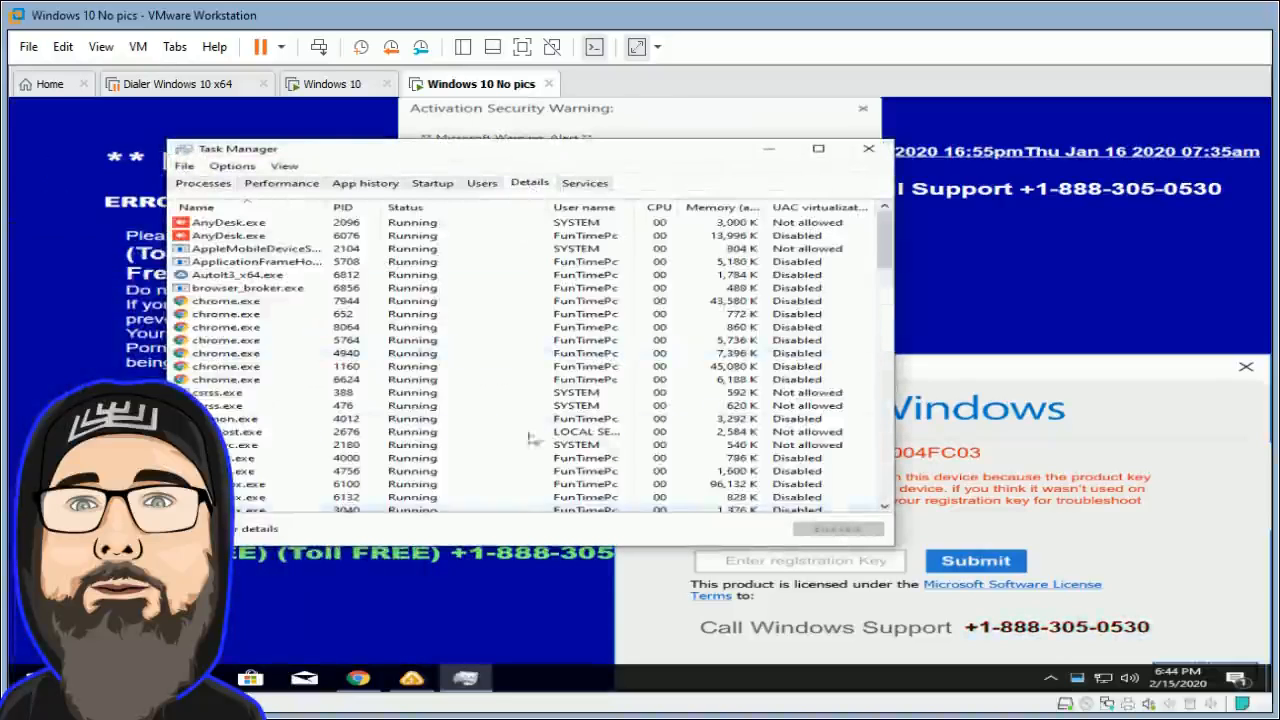
pyautogui.scroll(-3)
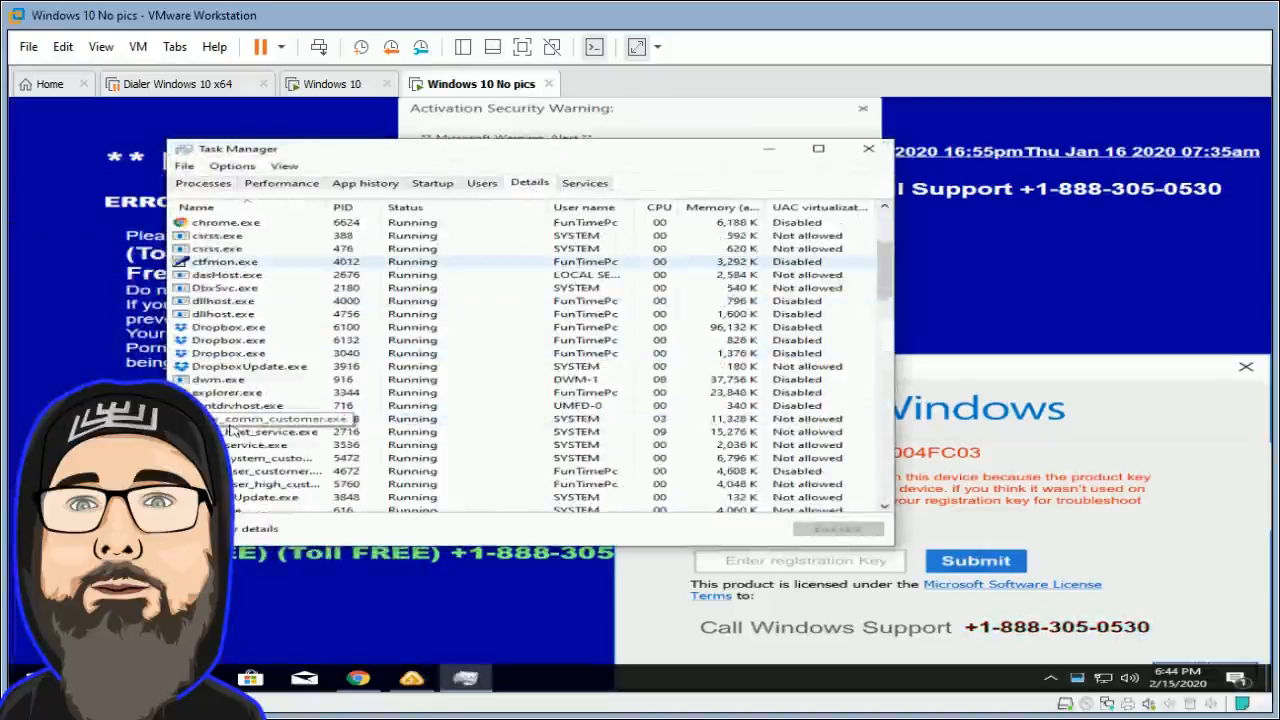
pyautogui.click(228, 392)
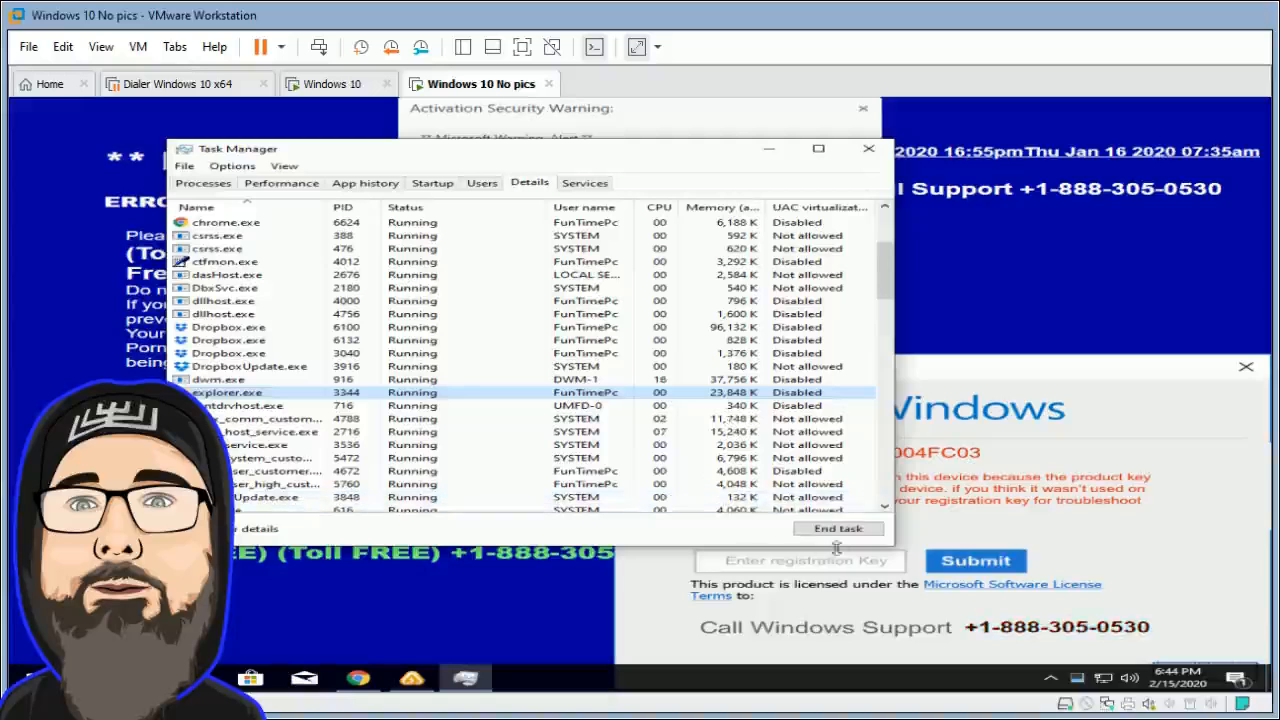
pyautogui.click(838, 528)
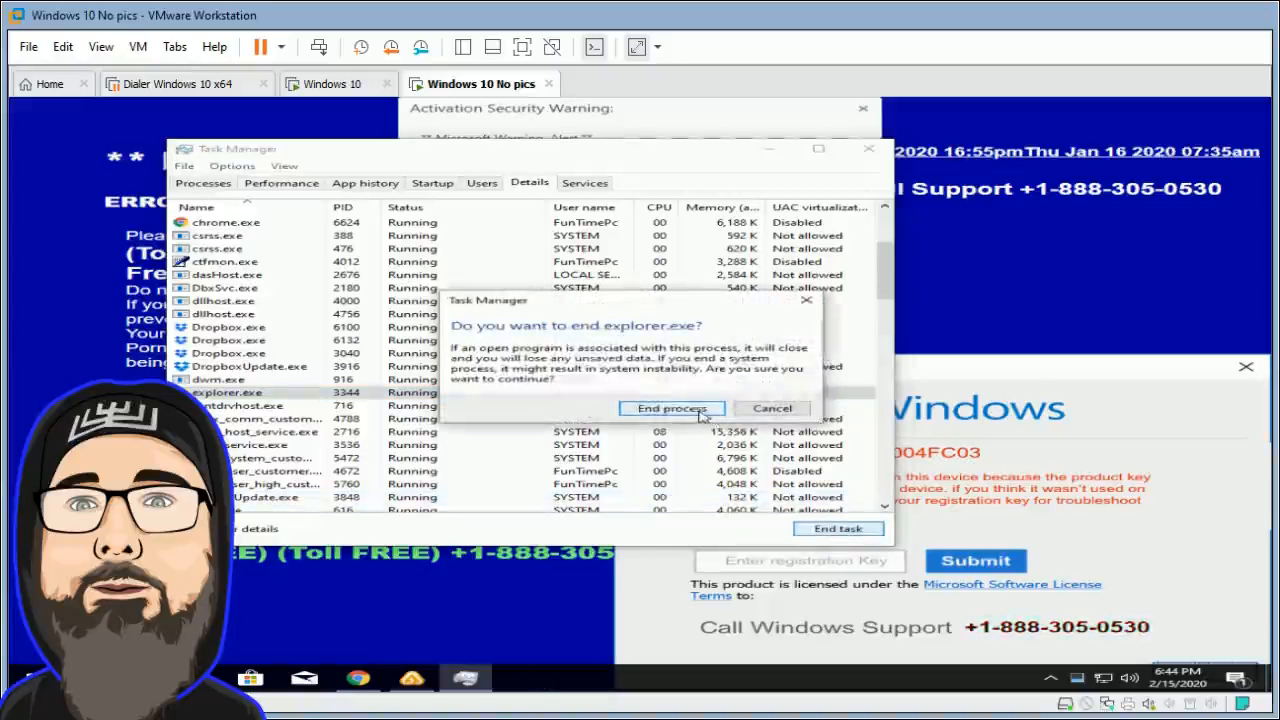
pyautogui.click(672, 408)
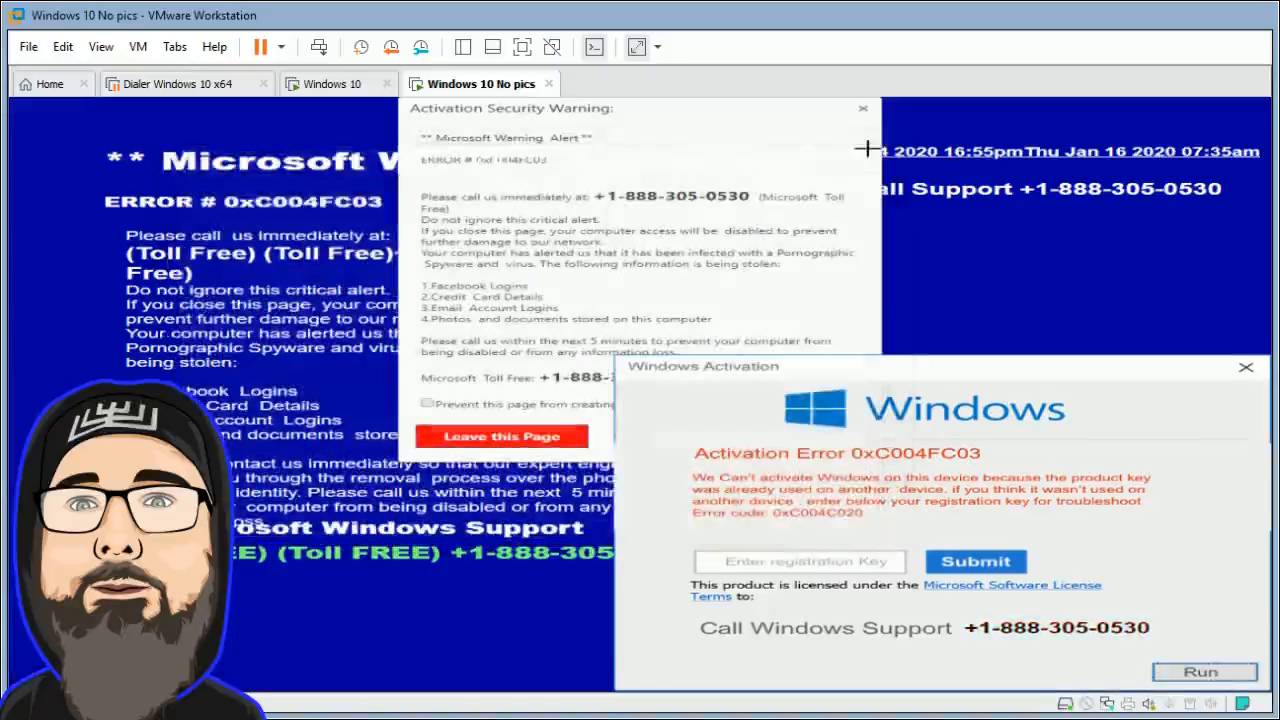
pyautogui.moveTo(792, 116)
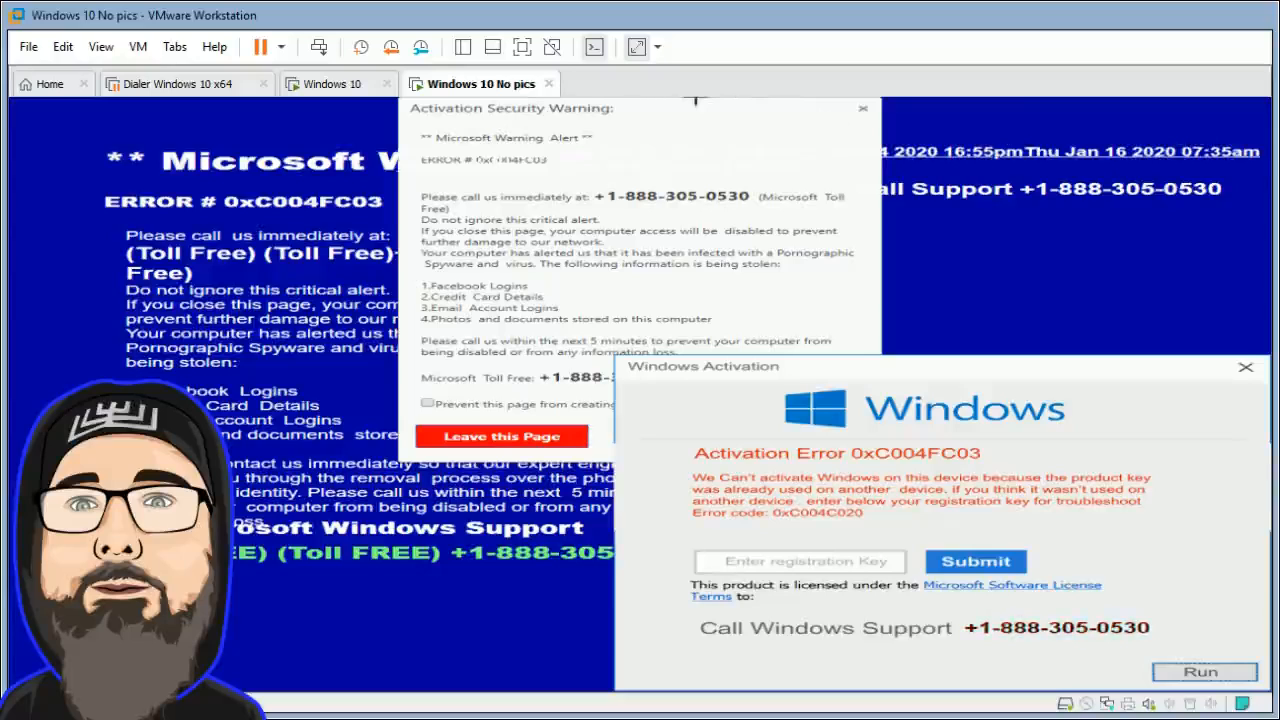
pyautogui.moveTo(272, 392)
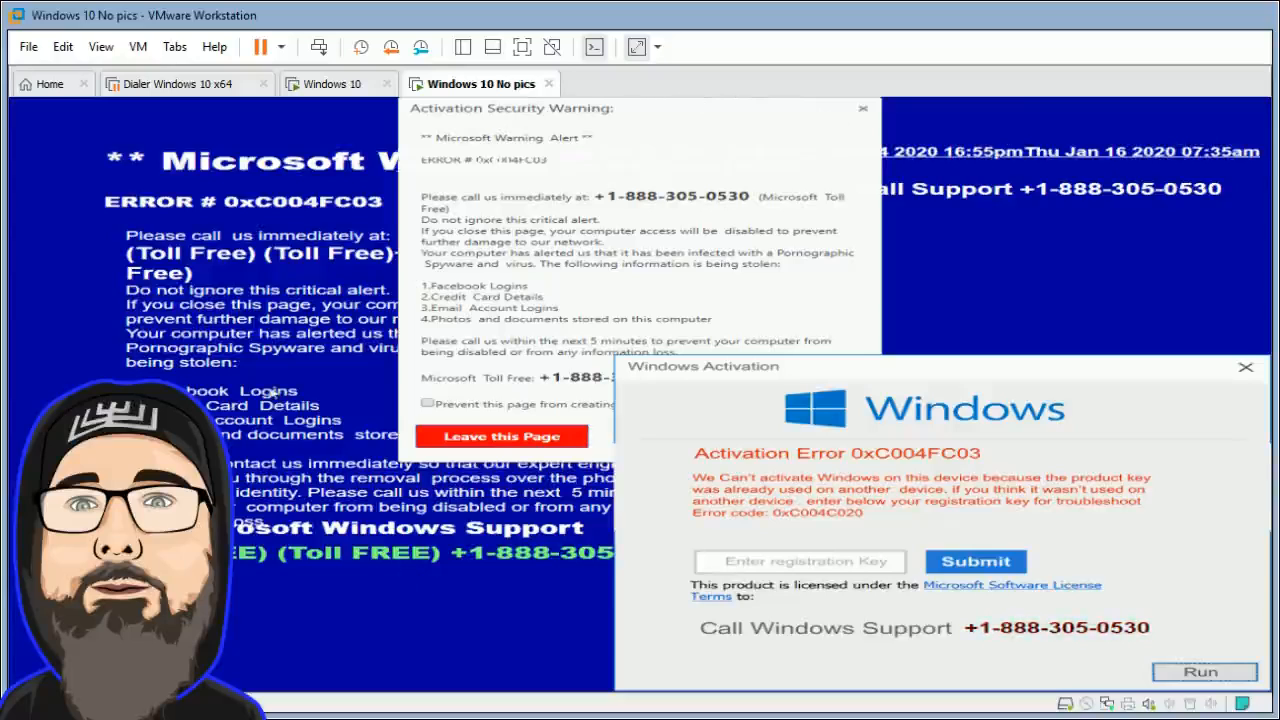